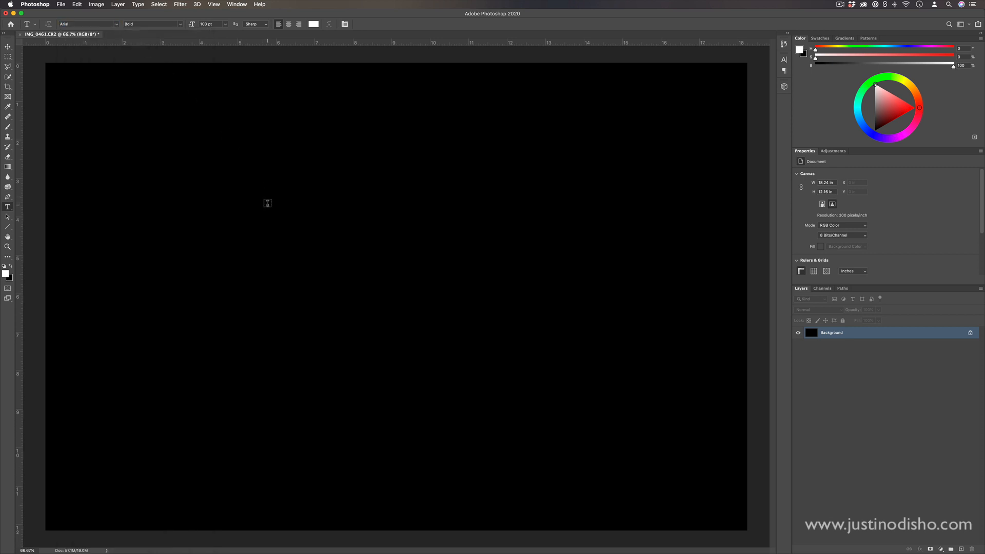
Type REPEATER in bold white Arial as a text layer on the black canvas
text(REP)
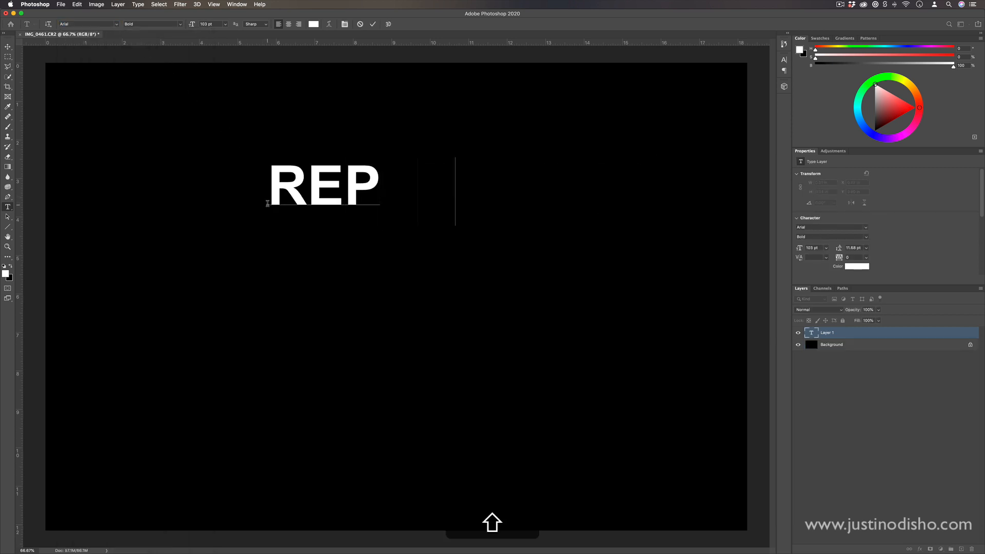
text(EATER)
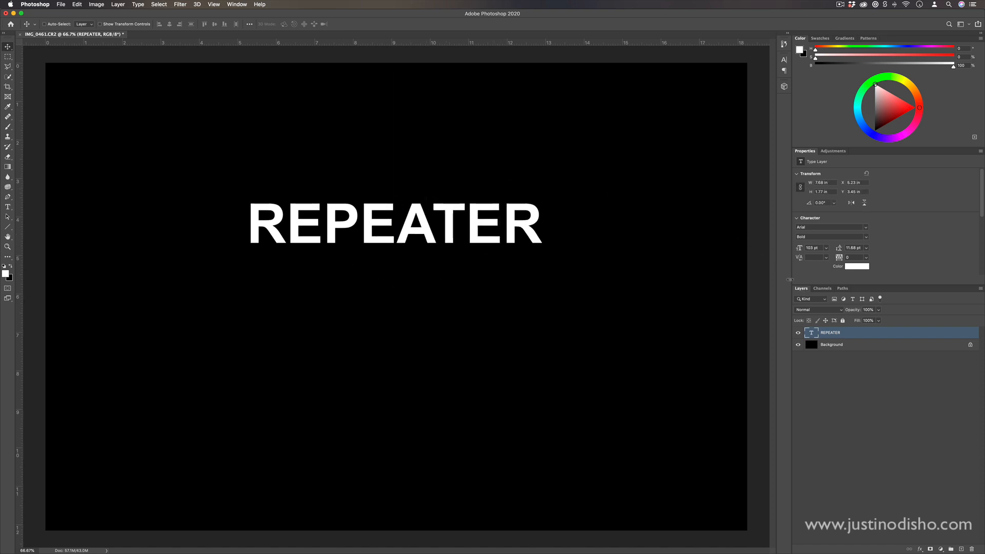
mouse_move(531, 266)
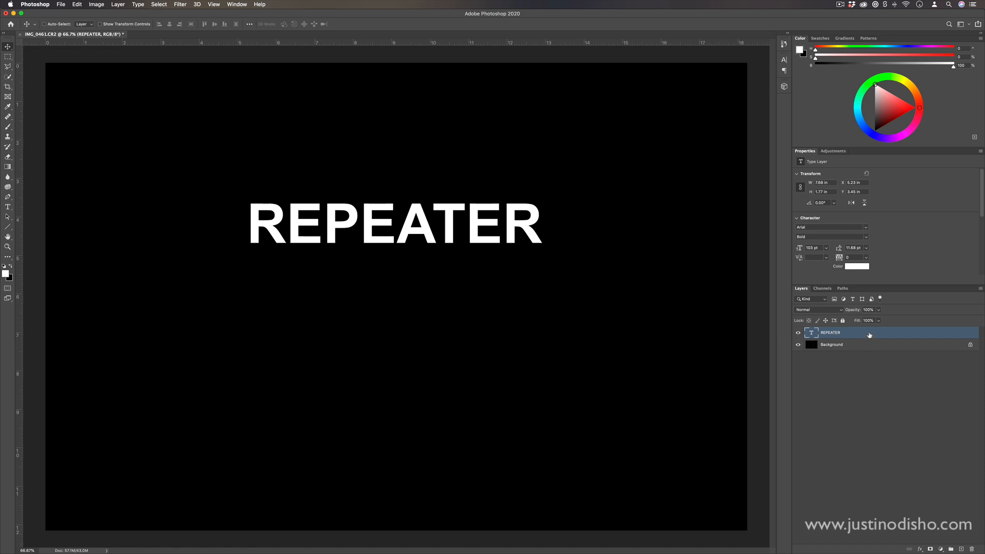
Duplicate the REPEATER text layer and move the copy slightly down to overlap the original
key(cmd+j)
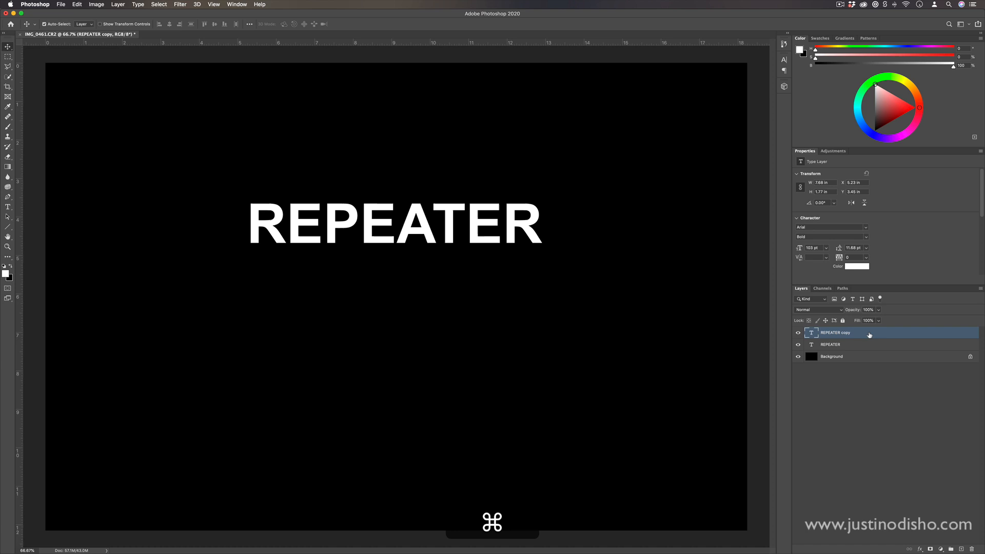
click(831, 344)
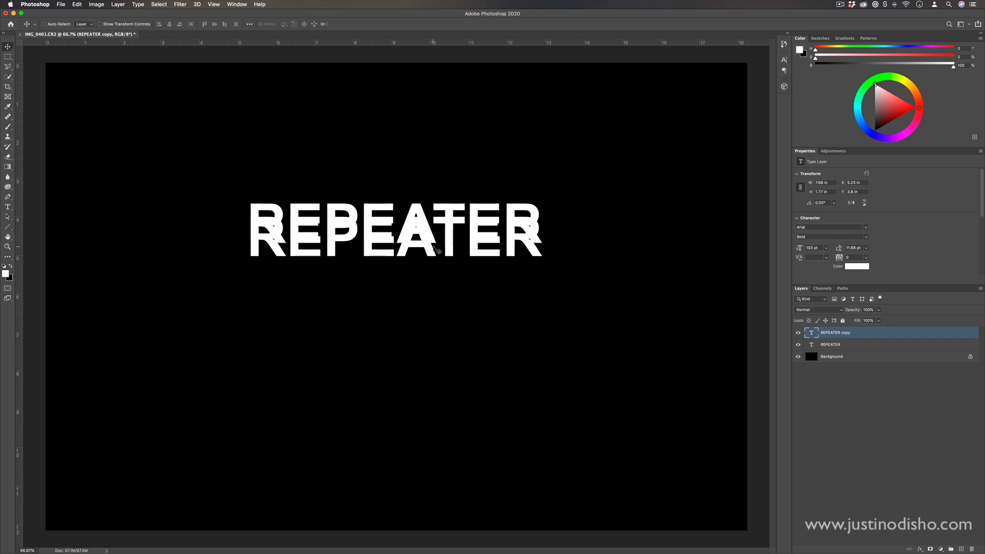
click(8, 56)
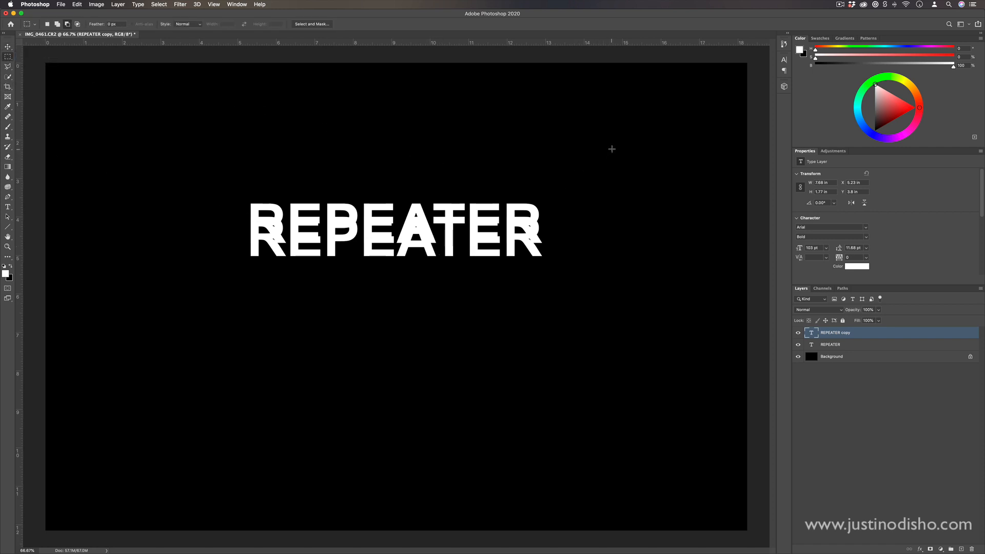
Marquee the copy's upper area and apply a Hide Selection layer mask, leaving its bottom slice
drag(611, 149, 101, 252)
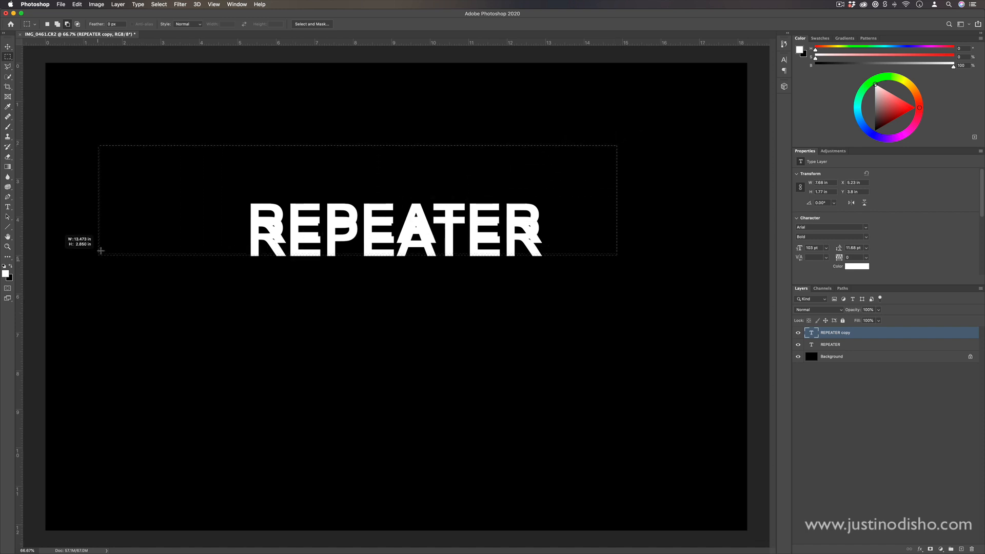
drag(100, 251, 109, 243)
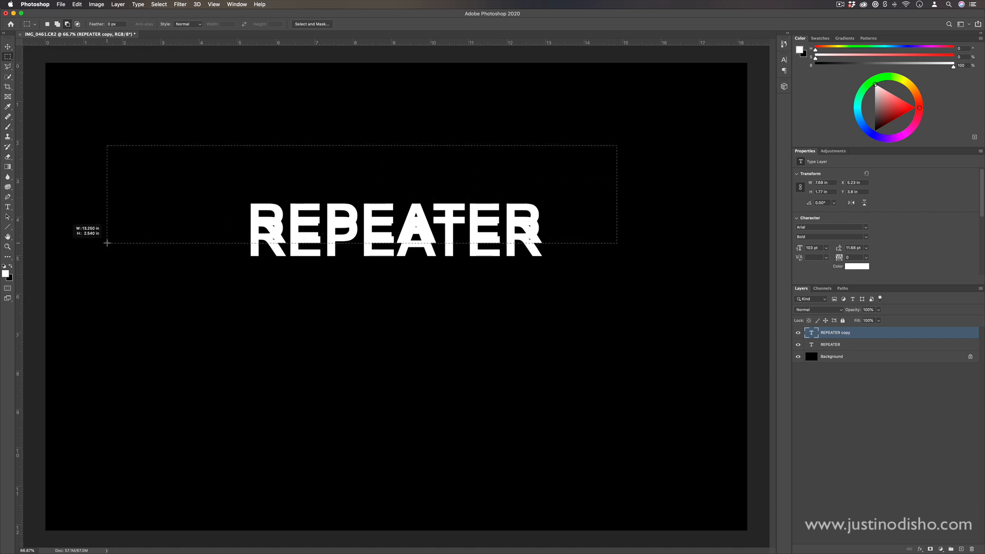
drag(107, 243, 112, 246)
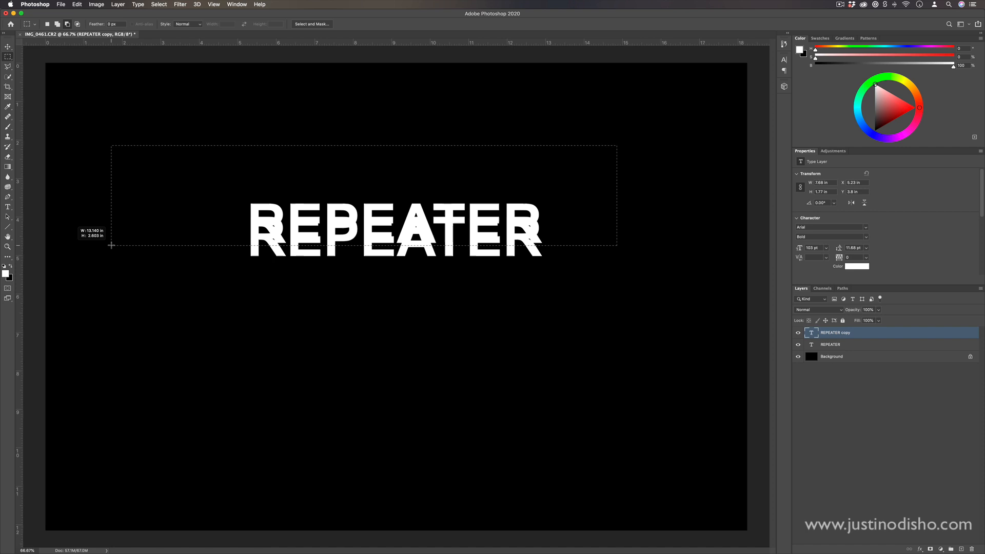
drag(112, 245, 244, 248)
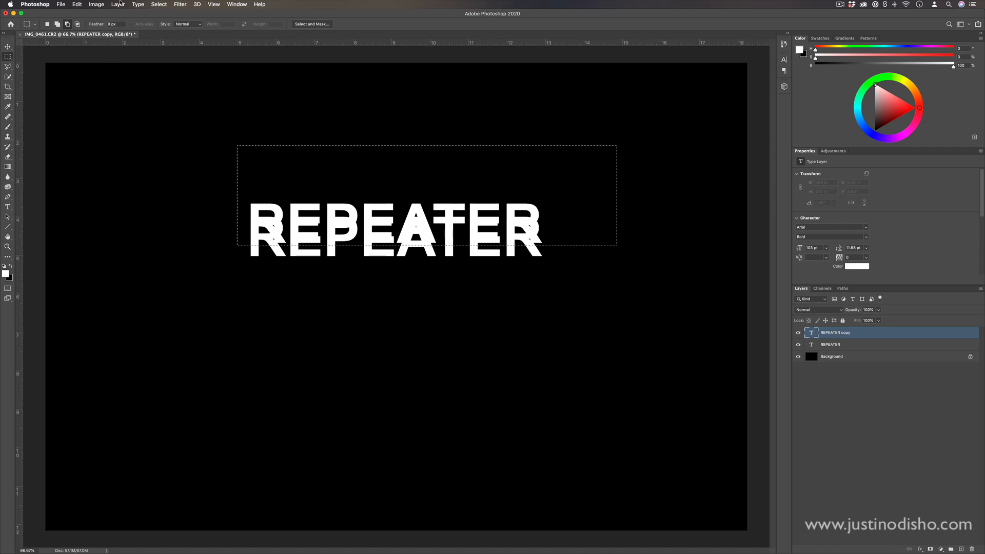
click(118, 5)
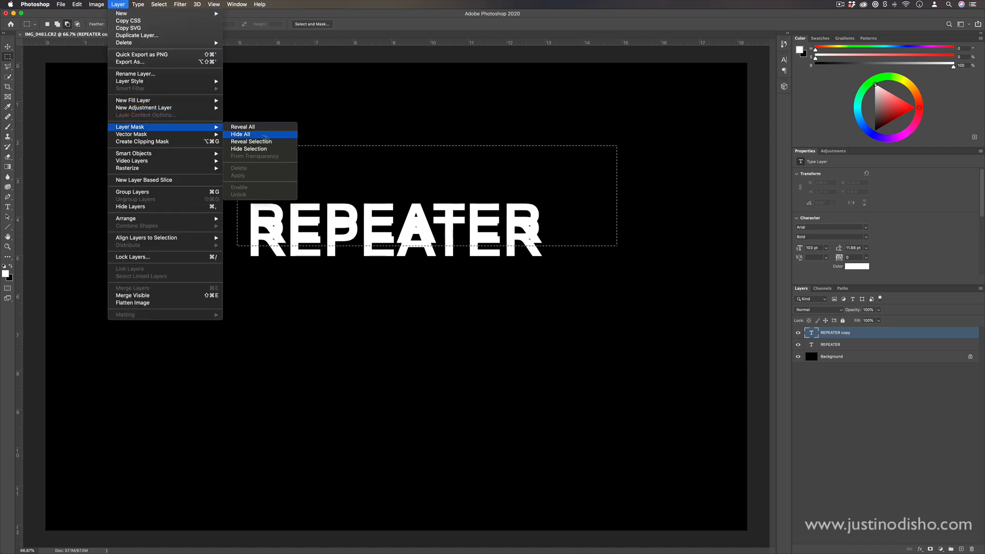
click(240, 134)
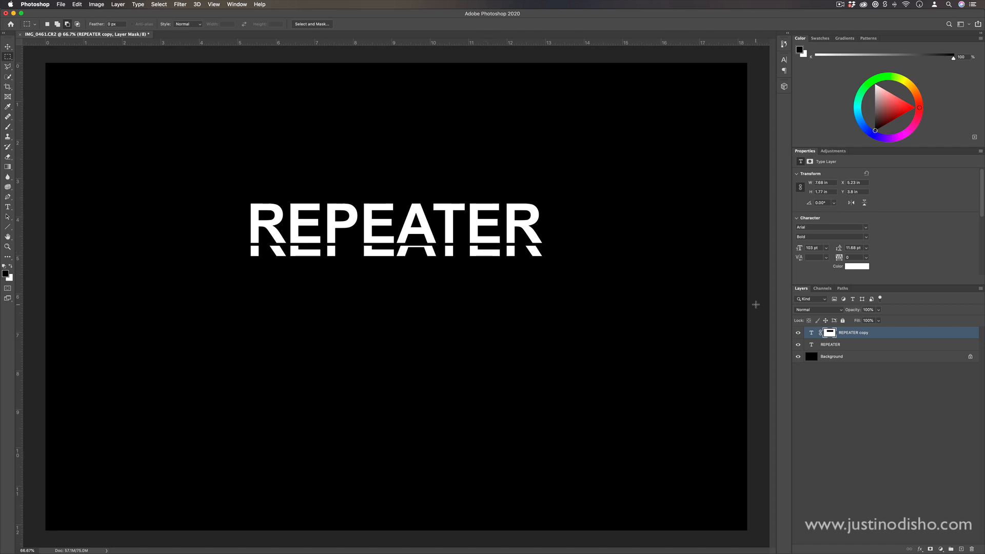
Duplicate the sliced copy, squash it vertically and nudge it below the previous slice
key(cmd+j)
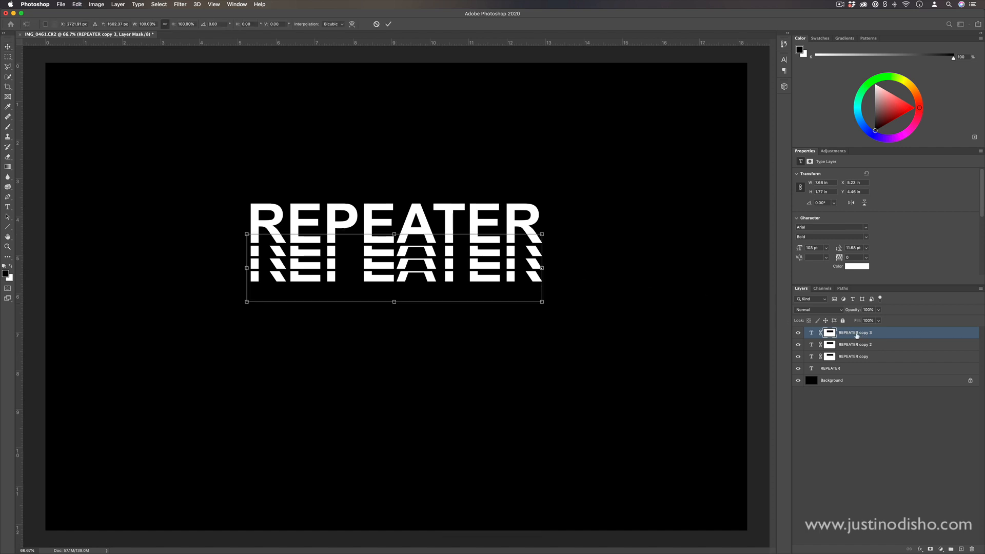
click(76, 4)
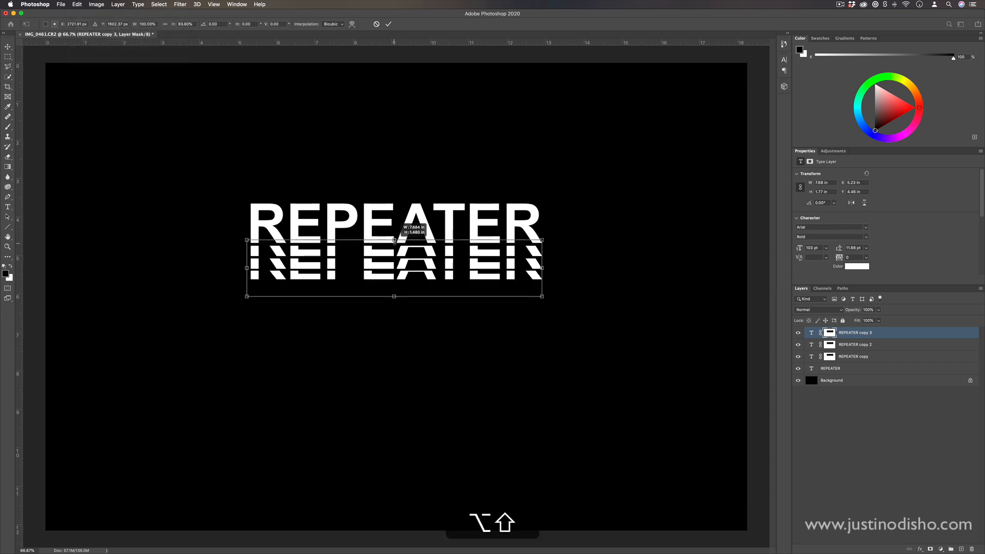
drag(394, 296, 394, 293)
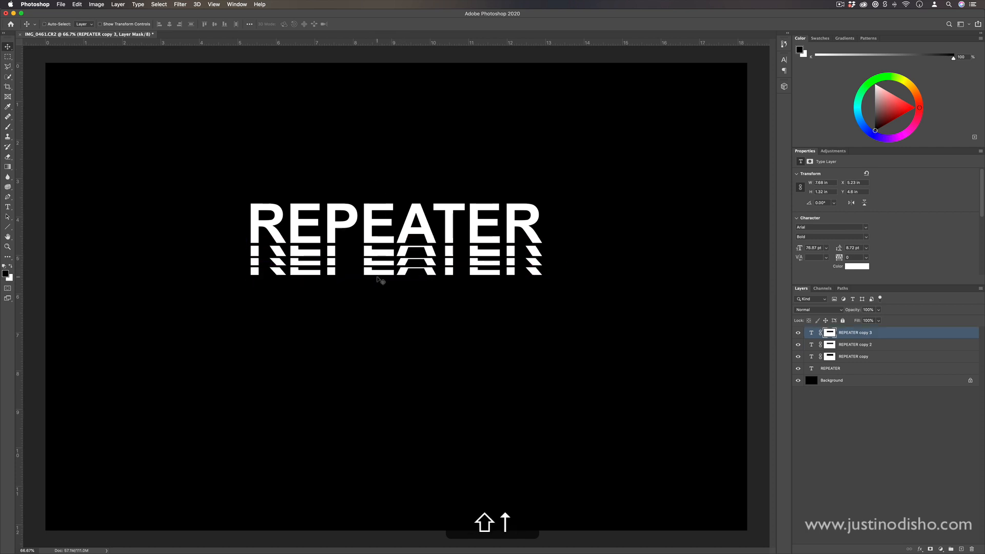
key(cmd+t)
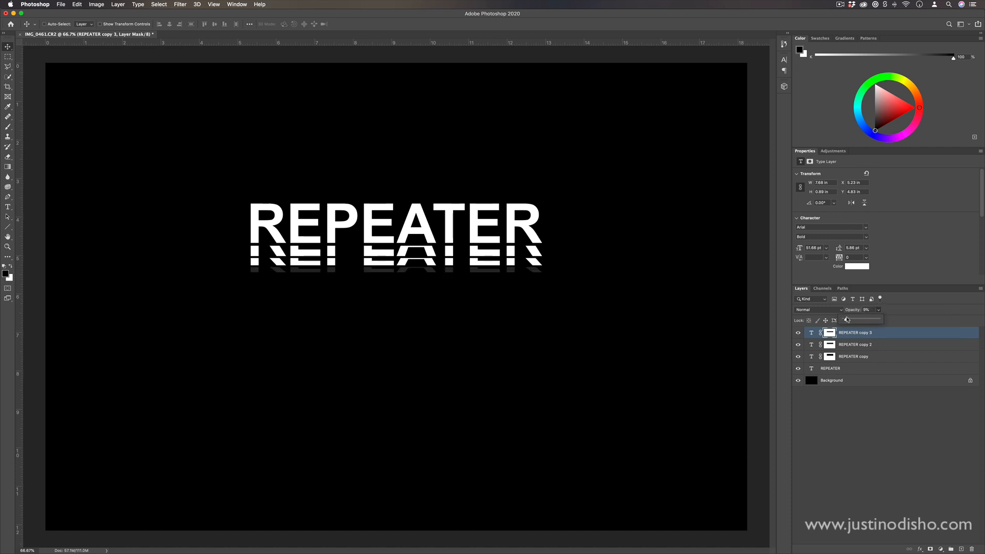
Set the copies' opacities to 72%, 29% and 0% from top to bottom
click(854, 344)
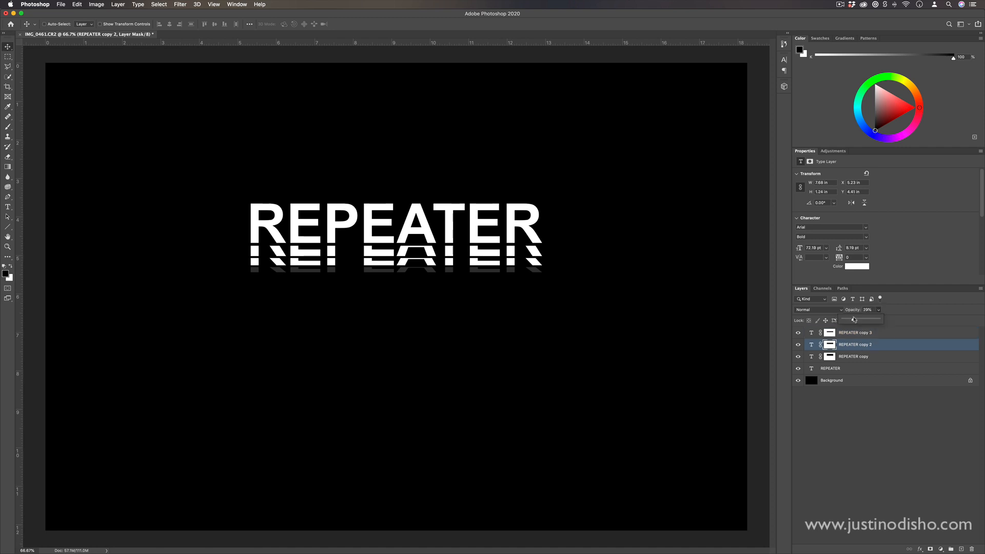
click(854, 356)
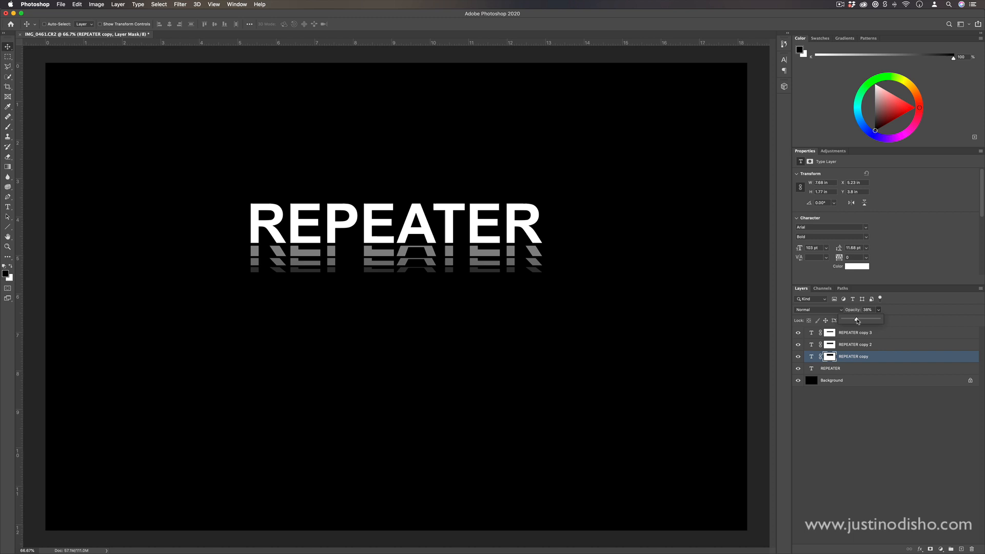
drag(856, 319, 867, 319)
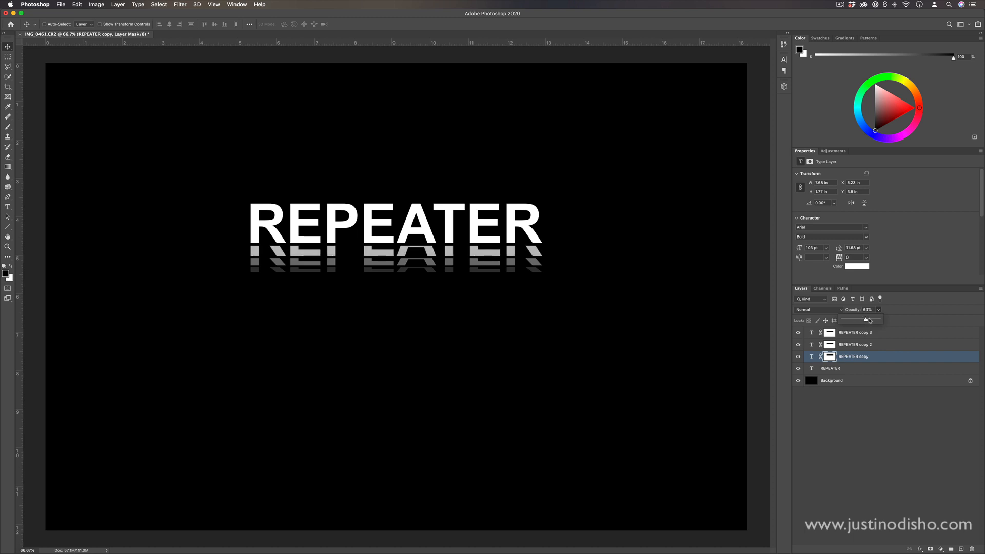
drag(862, 320, 870, 320)
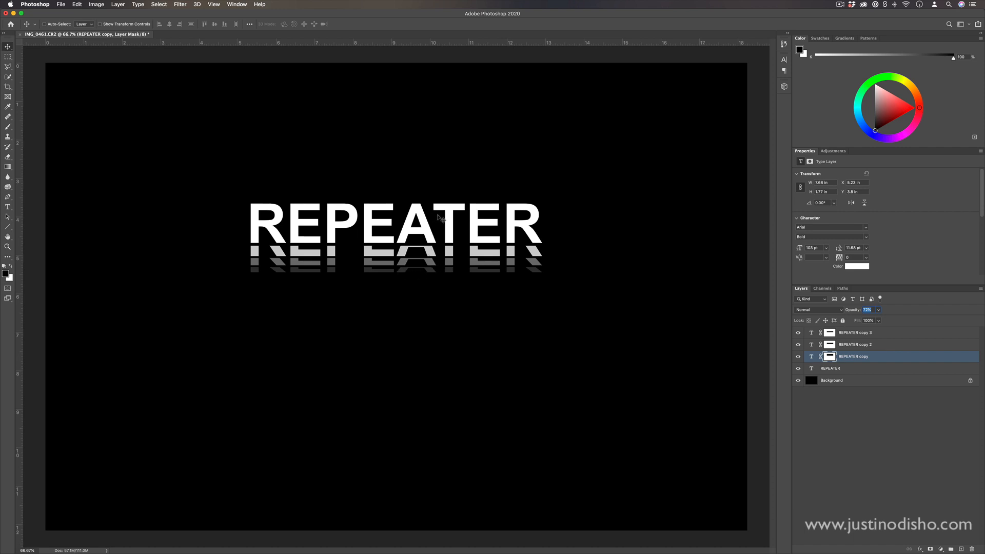
click(854, 333)
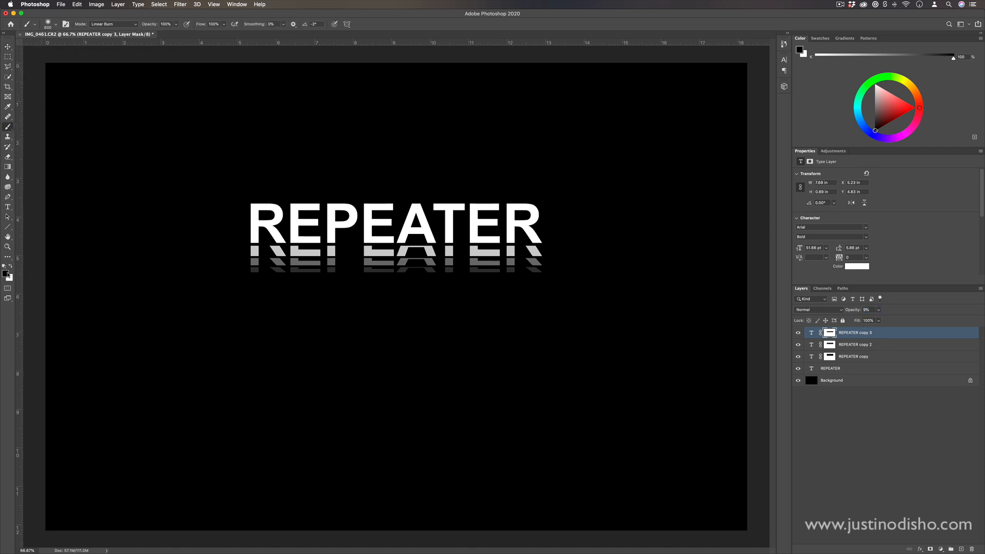
Paint on the masks of copy 3, copy 2 and copy to fade the slices
click(832, 332)
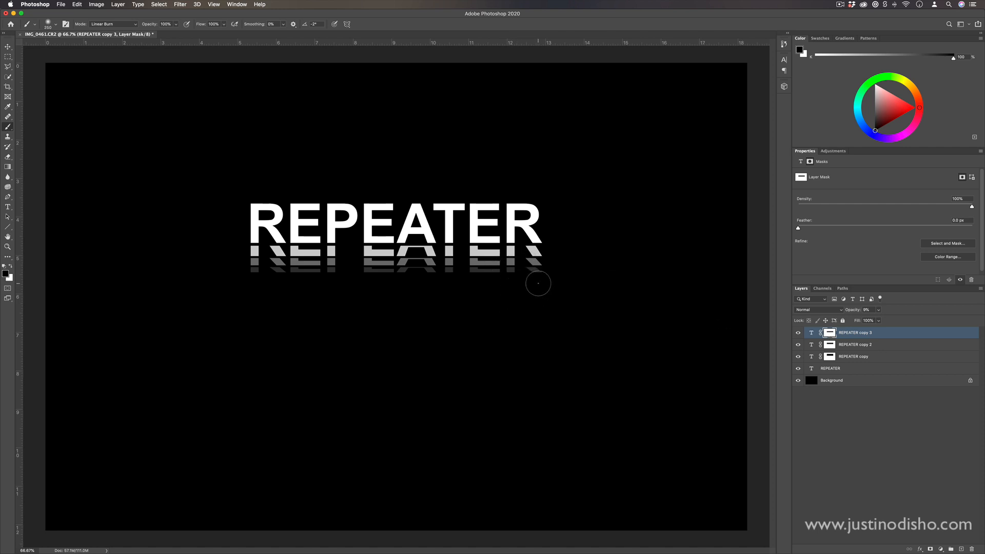
mouse_move(544, 280)
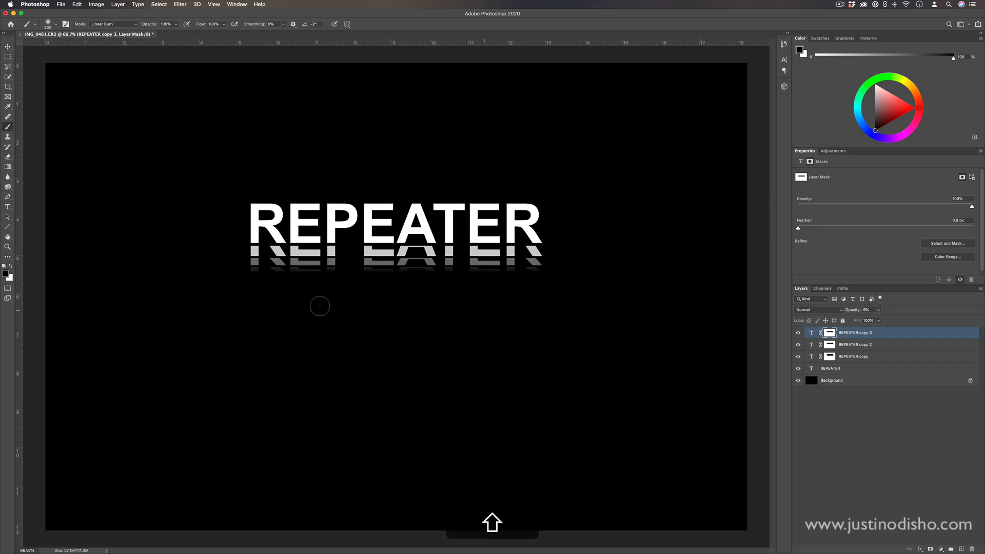
click(855, 344)
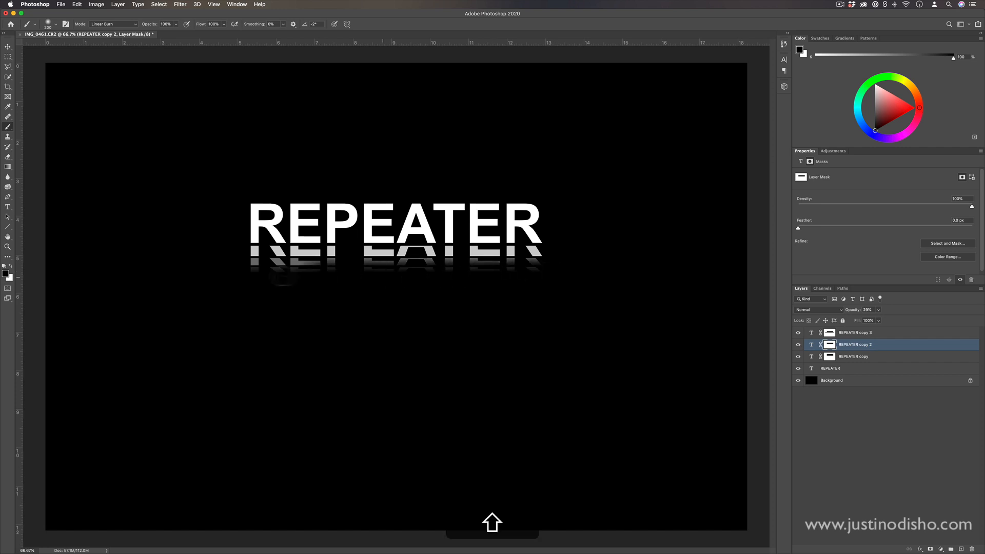
click(853, 357)
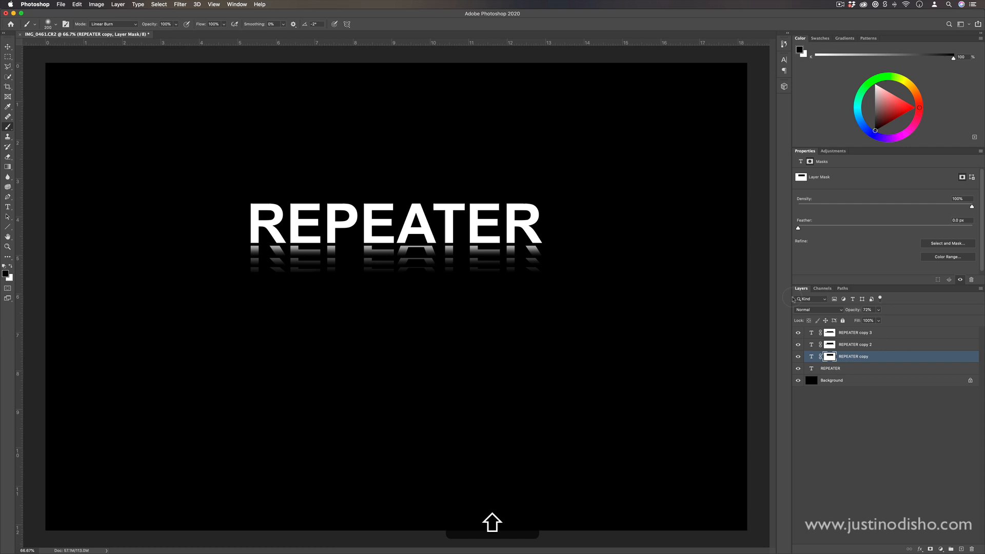
mouse_move(795, 299)
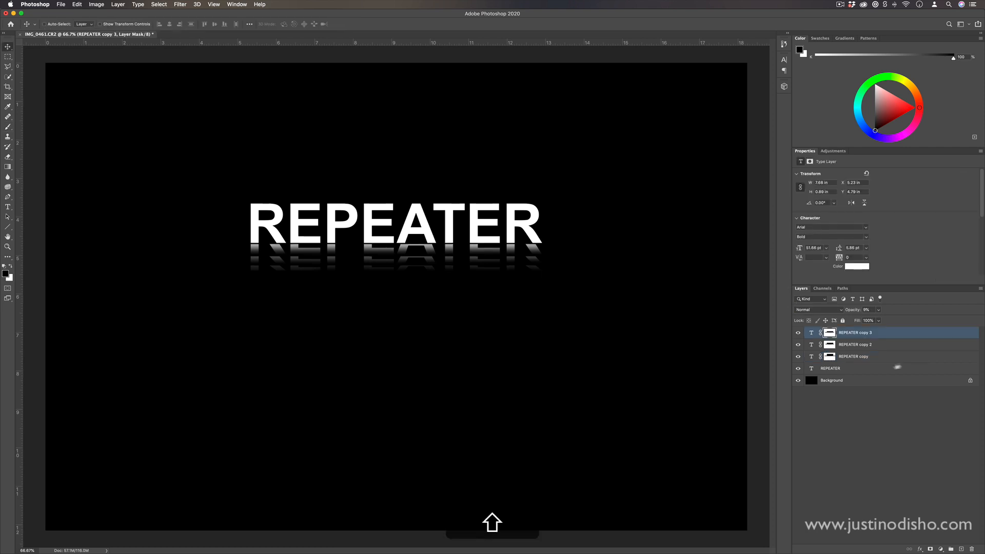
Select REPEATER and its three copies and use the layer context menu to group them
right_click(855, 344)
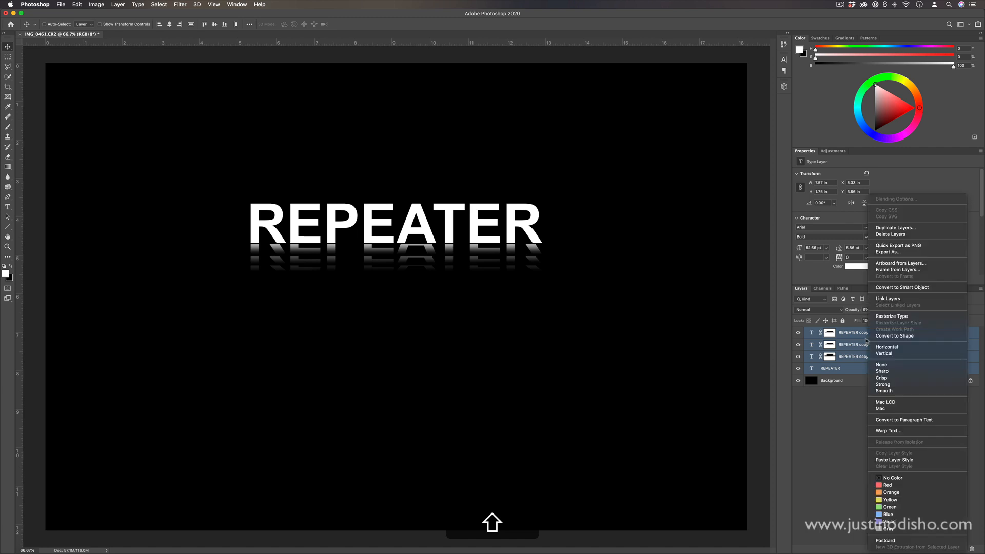
mouse_move(919, 288)
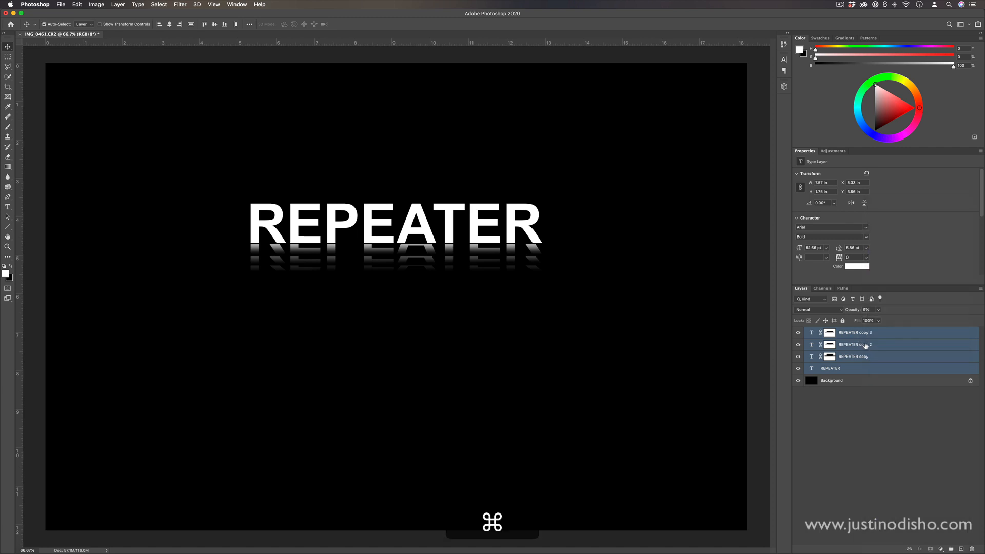
right_click(826, 331)
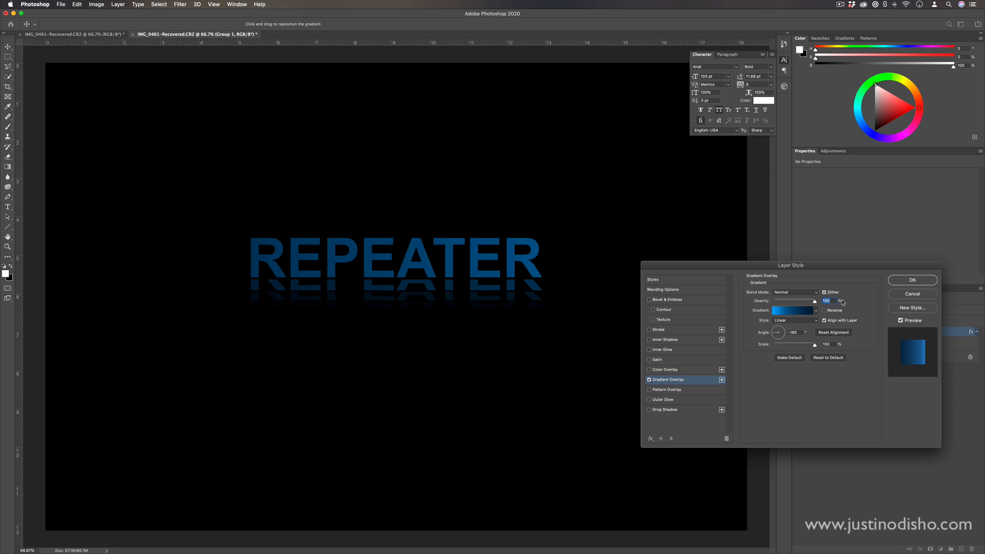
Give Group 1 a red Color Overlay layer style and confirm it
click(650, 370)
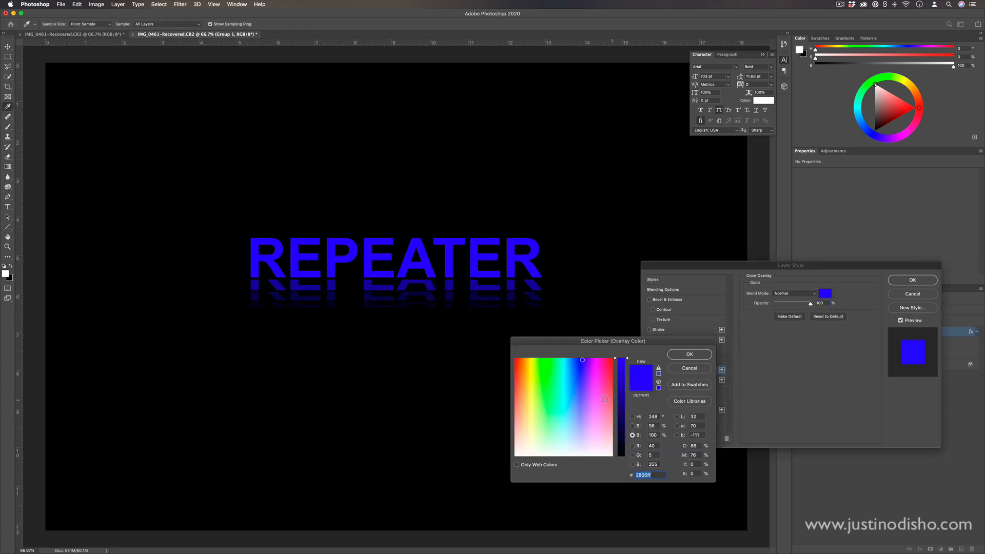
click(689, 354)
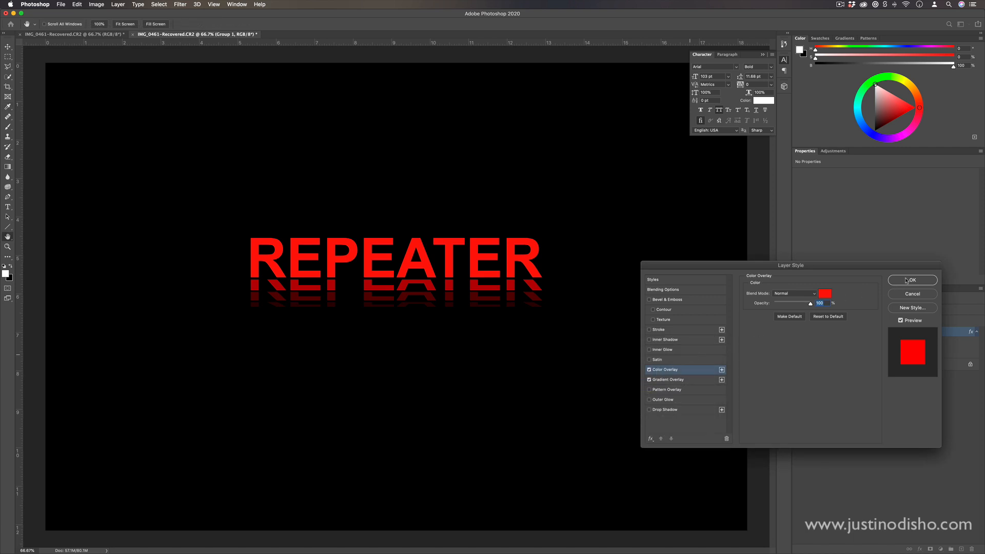
click(912, 280)
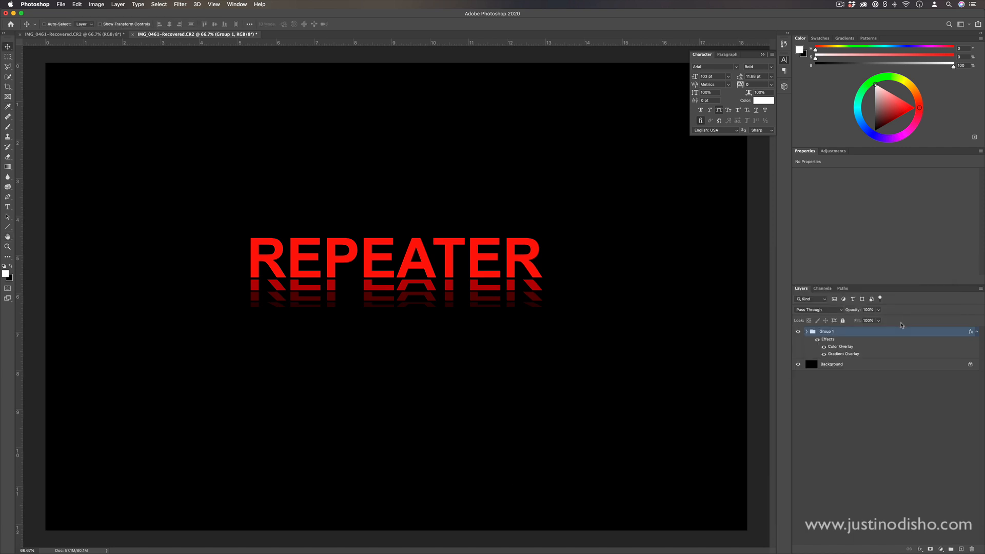